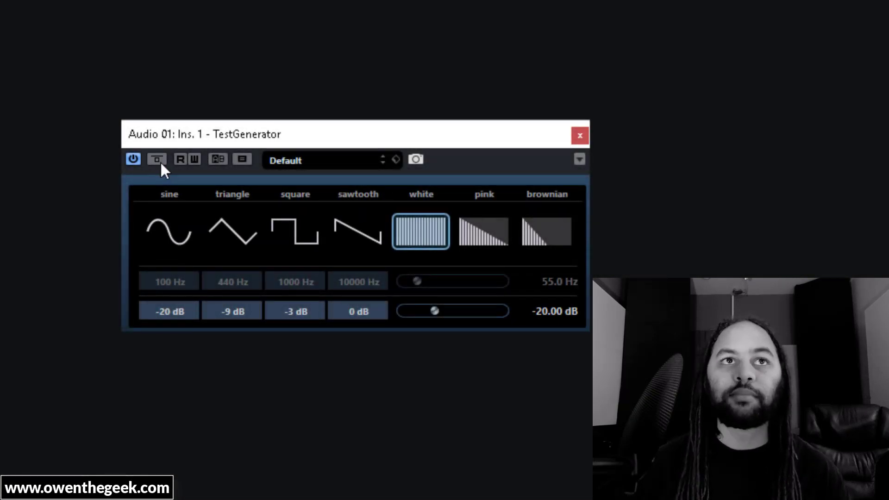
- Add Tremolo below TestGenerator on Audio 01 and sync its rate to tempo (1/4)
{"action": "left_click", "coordinate": [157, 159]}
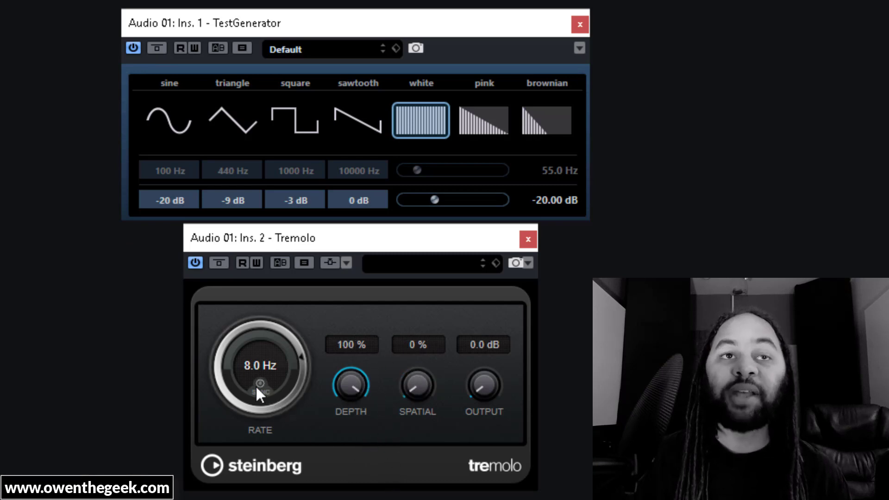
{"action": "left_click", "coordinate": [260, 384]}
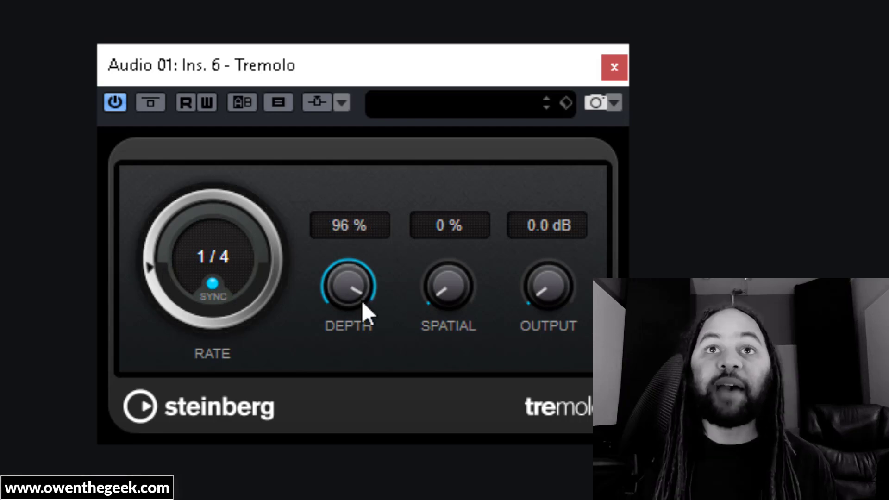
- Drag the Tremolo Depth knob from 96% down to roughly 74%
{"action": "left_click_drag", "start_coordinate": [349, 289], "coordinate": [349, 298]}
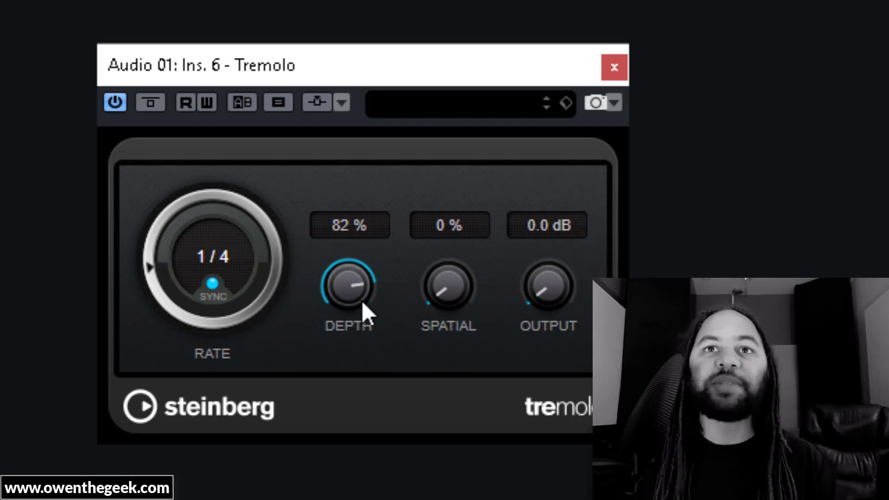
{"action": "left_click_drag", "start_coordinate": [349, 289], "coordinate": [348, 306]}
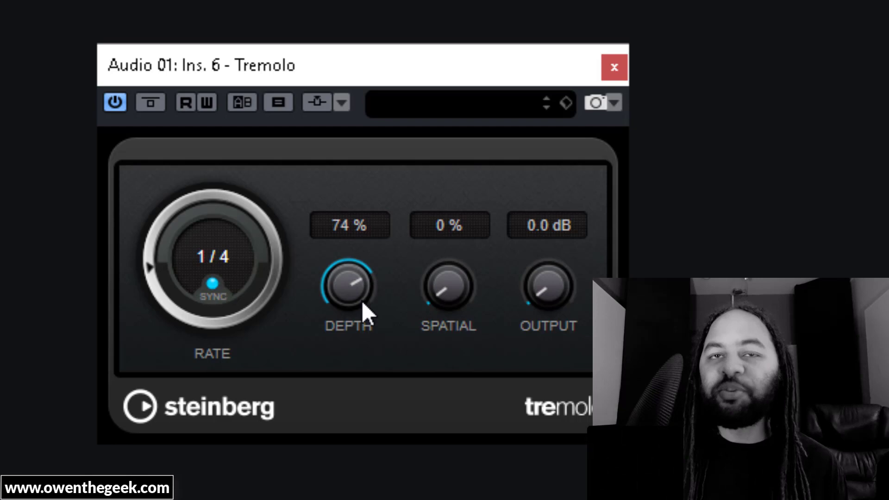
{"action": "left_click_drag", "start_coordinate": [349, 286], "coordinate": [349, 283]}
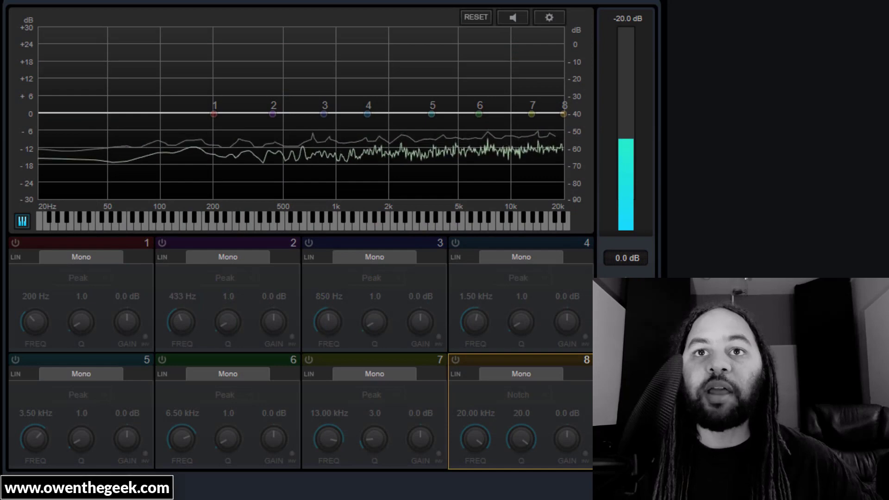
- Make EQ band 8 a Cut 12 filter at 12 kHz with Q 12.0, then A/B it
{"action": "left_click", "coordinate": [517, 394]}
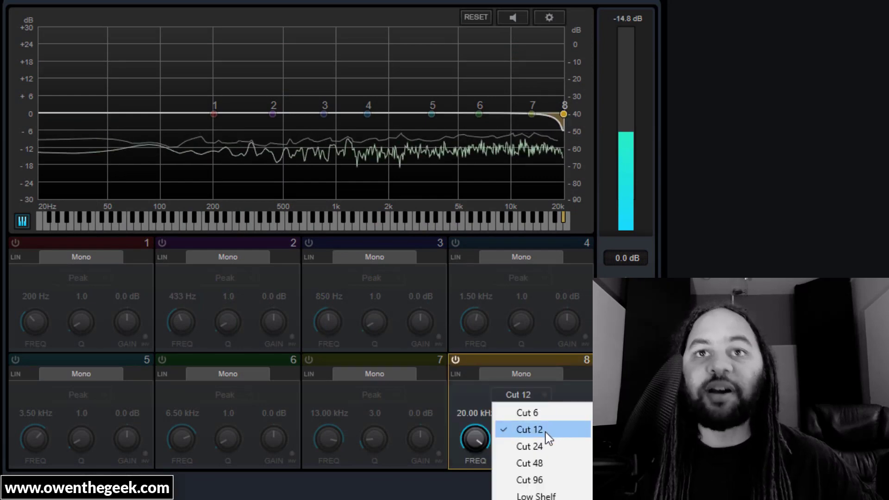
{"action": "left_click", "coordinate": [528, 429]}
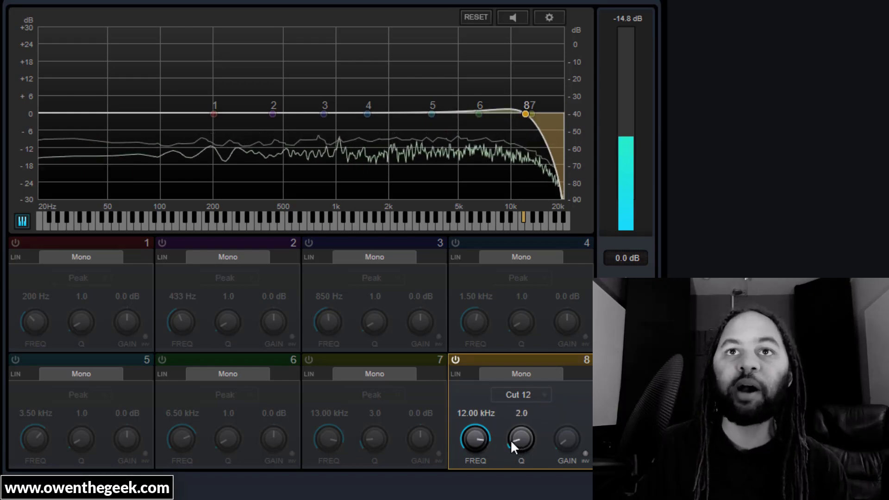
{"action": "left_click_drag", "start_coordinate": [520, 442], "coordinate": [520, 427]}
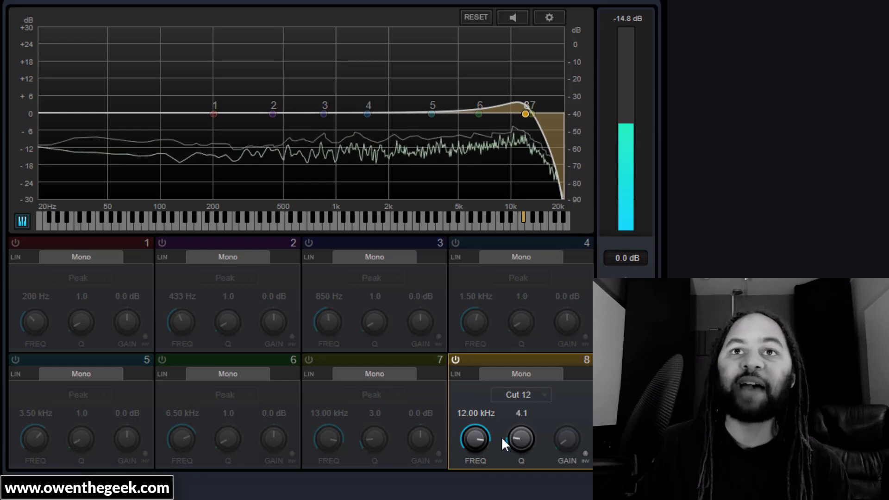
{"action": "left_click_drag", "start_coordinate": [520, 439], "coordinate": [520, 431]}
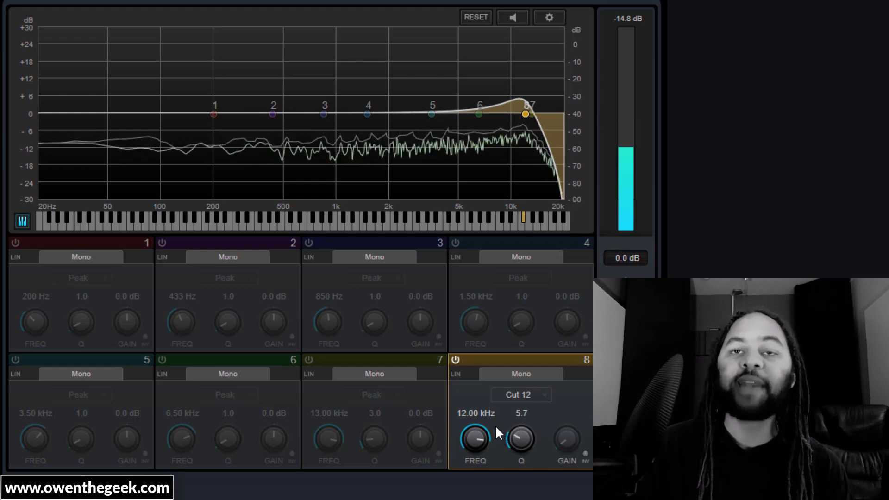
{"action": "left_click_drag", "start_coordinate": [520, 439], "coordinate": [522, 431]}
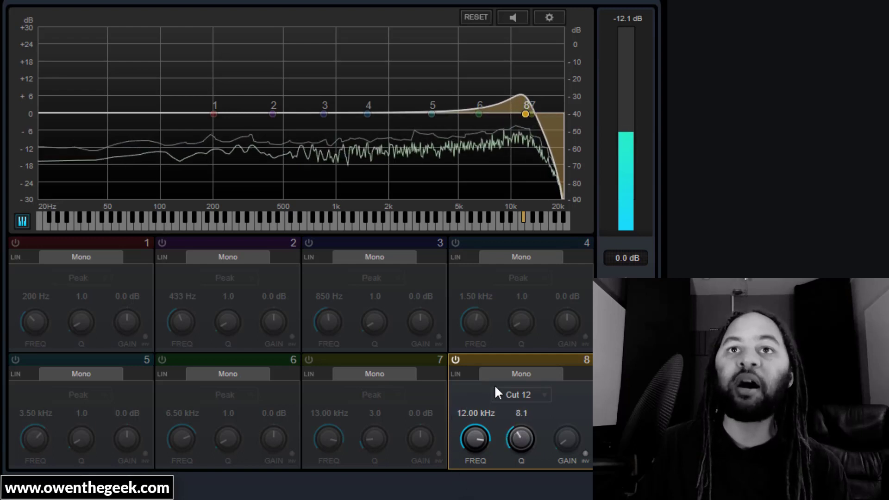
{"action": "left_click_drag", "start_coordinate": [520, 439], "coordinate": [520, 420]}
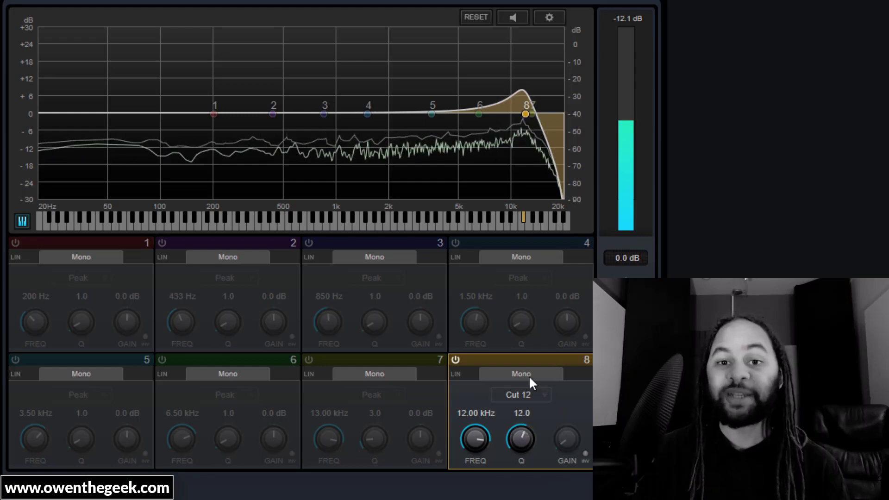
{"action": "left_click", "coordinate": [455, 360]}
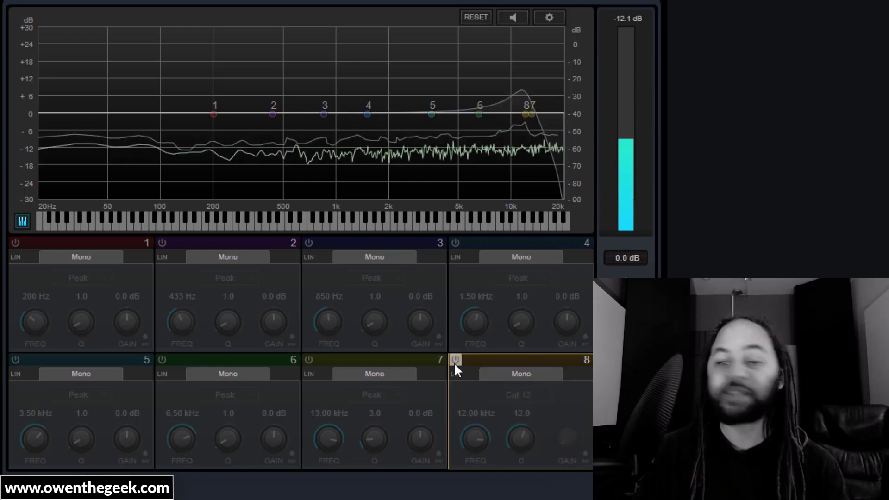
{"action": "left_click", "coordinate": [455, 360]}
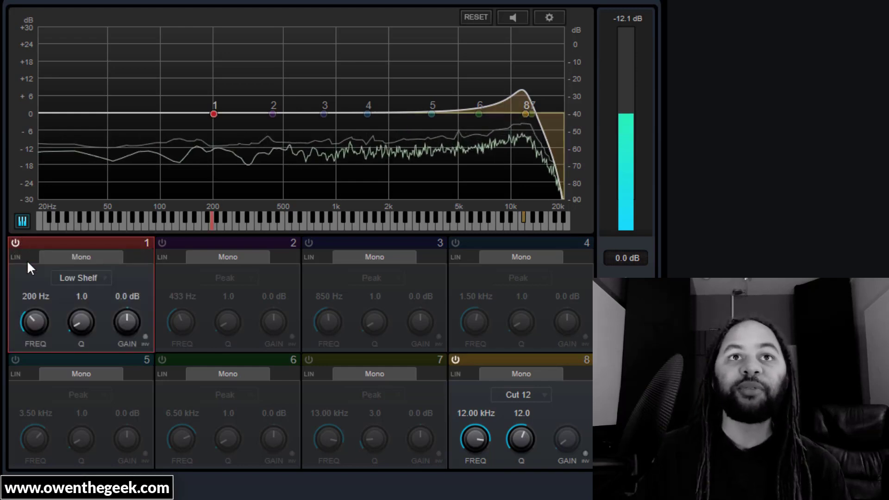
- Set EQ band 1 low shelf to -24 dB gain, Q 6.0, frequency about 2.35 kHz
{"action": "left_click_drag", "start_coordinate": [126, 323], "coordinate": [126, 315]}
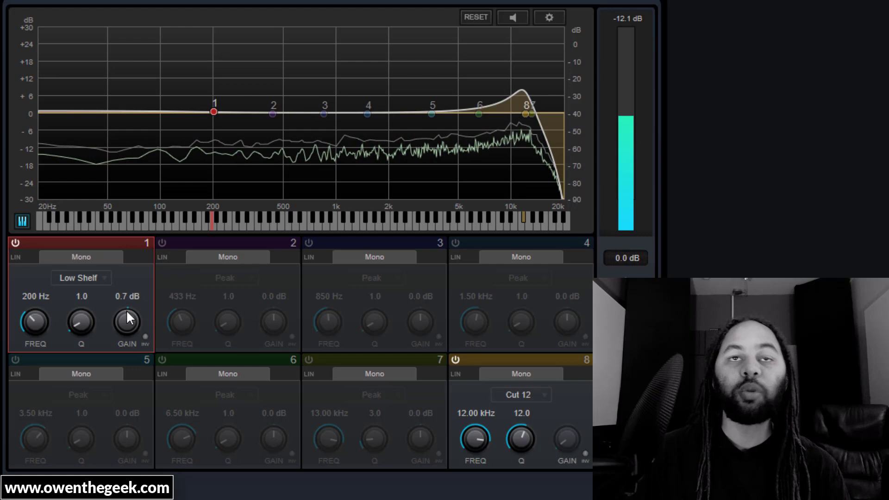
{"action": "left_click_drag", "start_coordinate": [127, 323], "coordinate": [127, 340]}
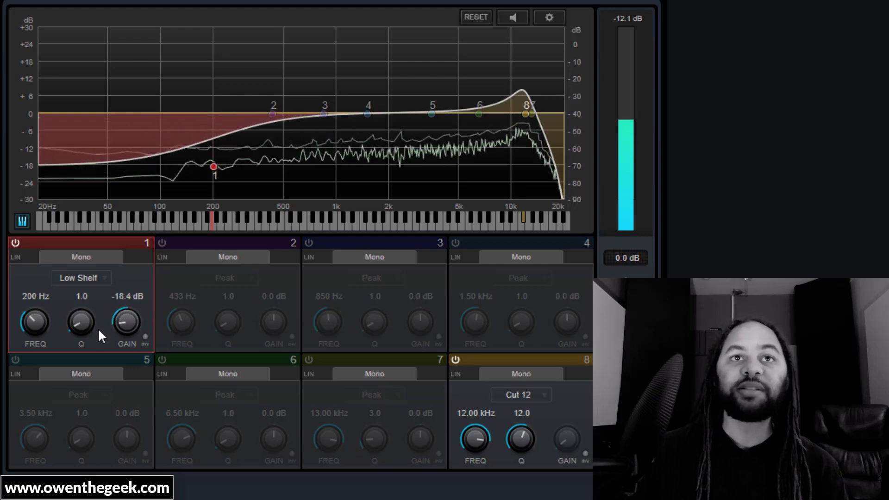
{"action": "left_click_drag", "start_coordinate": [126, 324], "coordinate": [126, 345]}
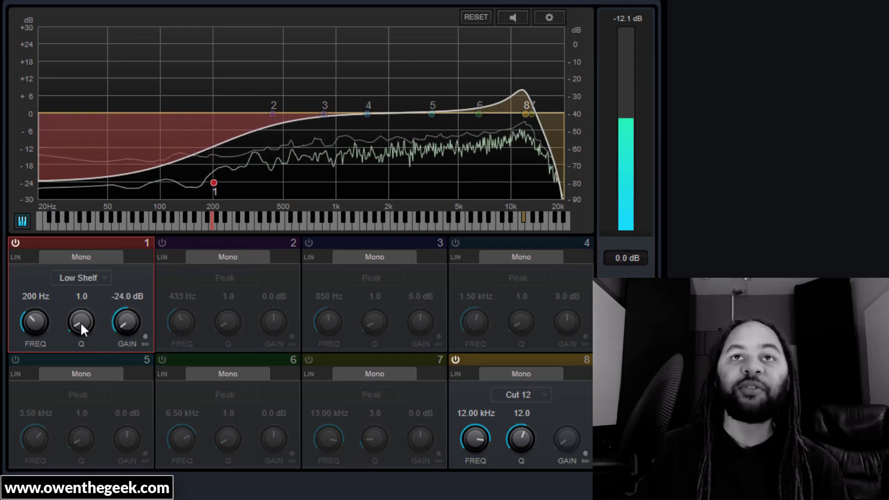
{"action": "left_click_drag", "start_coordinate": [81, 325], "coordinate": [81, 306]}
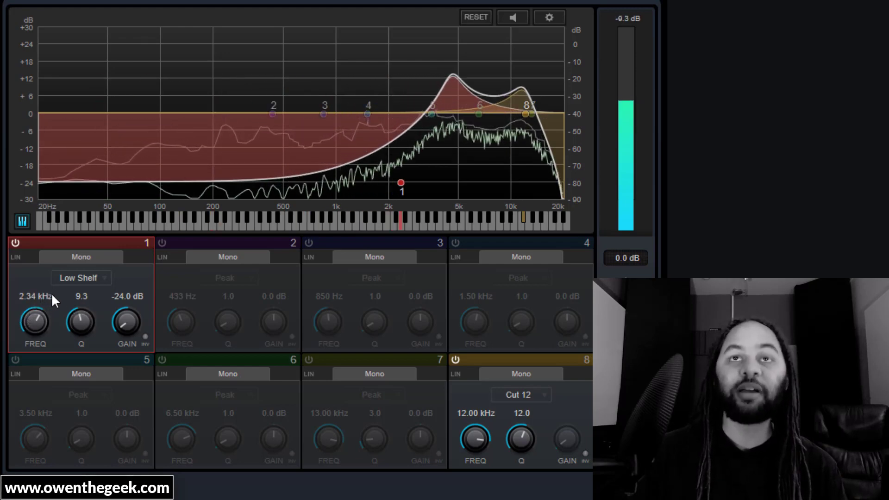
{"action": "left_click_drag", "start_coordinate": [81, 322], "coordinate": [81, 326]}
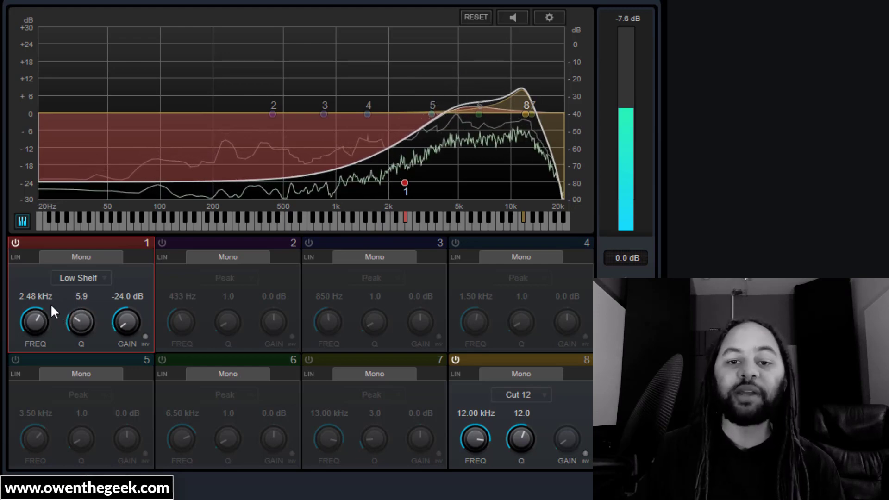
{"action": "left_click_drag", "start_coordinate": [81, 324], "coordinate": [81, 317]}
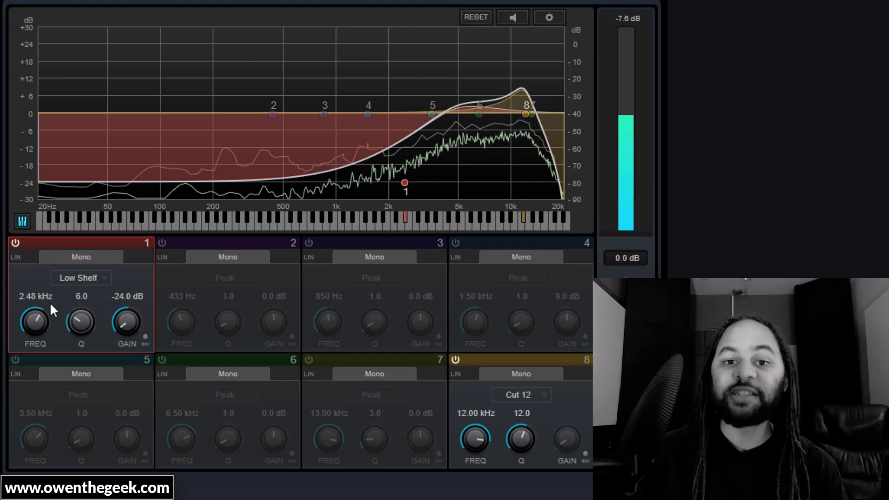
{"action": "left_click_drag", "start_coordinate": [34, 323], "coordinate": [35, 312]}
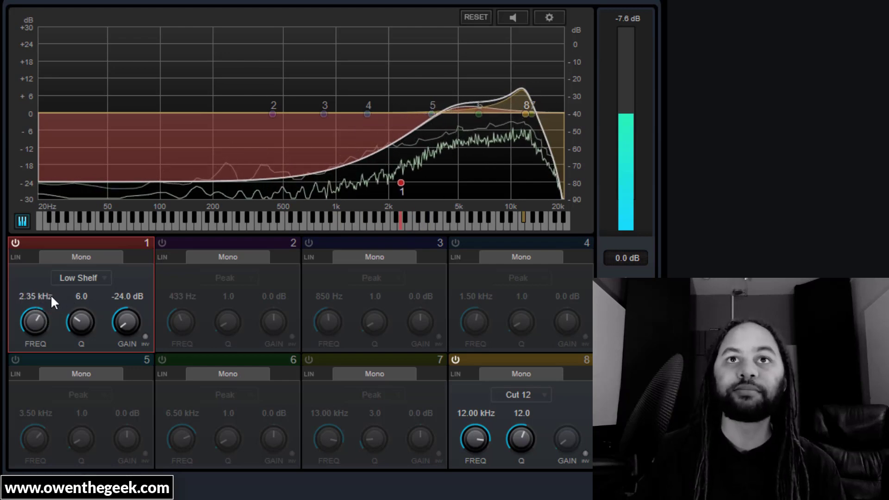
{"action": "left_click_drag", "start_coordinate": [35, 323], "coordinate": [38, 318]}
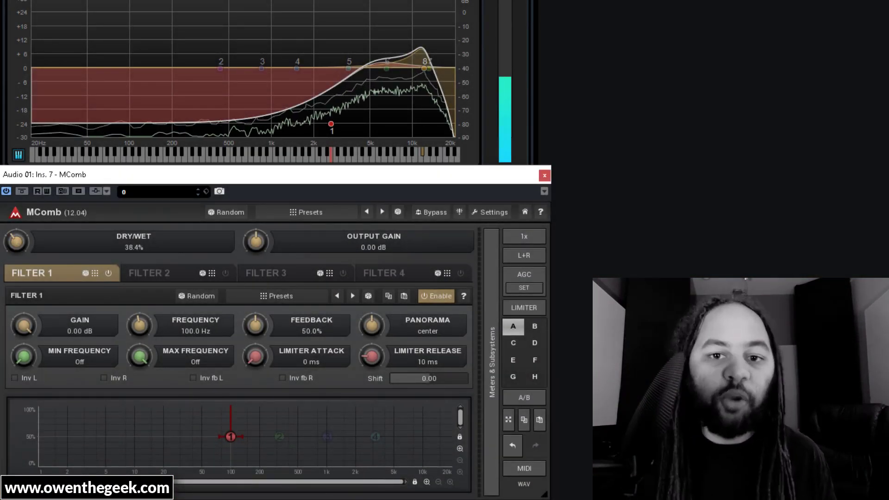
- Set MComb Filter 1 to 2030 Hz, Dry/Wet 26.4%, then bypass-compare the effect
{"action": "left_click_drag", "start_coordinate": [16, 241], "coordinate": [16, 232]}
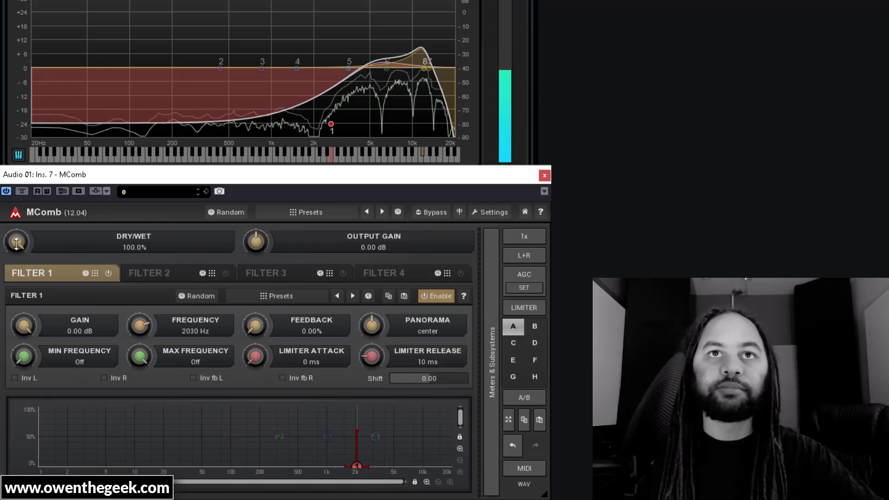
{"action": "left_click_drag", "start_coordinate": [17, 241], "coordinate": [17, 252]}
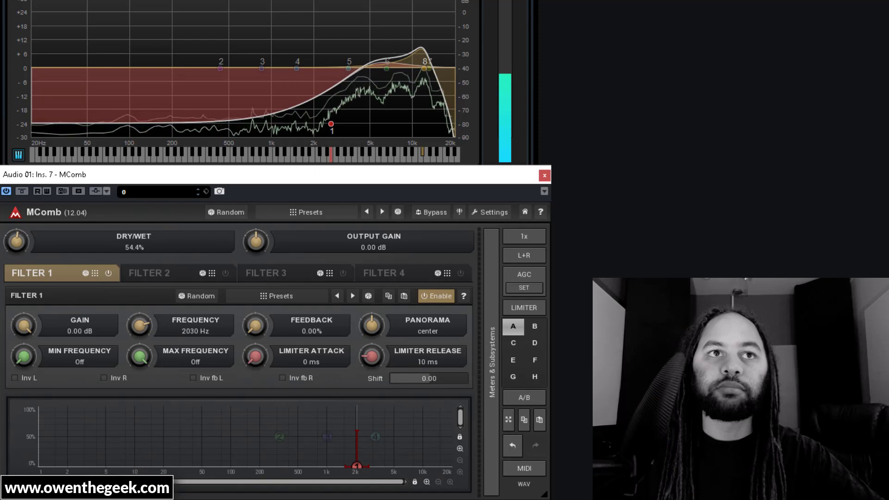
{"action": "left_click_drag", "start_coordinate": [17, 241], "coordinate": [17, 249]}
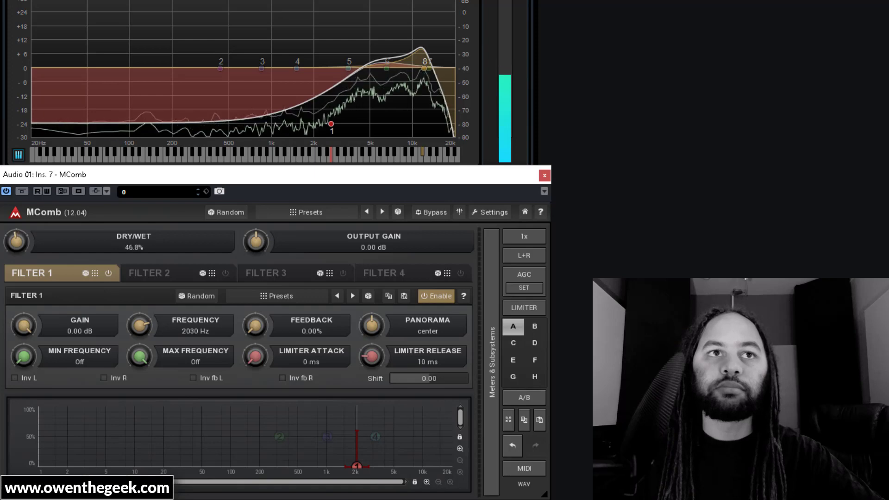
{"action": "left_click_drag", "start_coordinate": [18, 240], "coordinate": [17, 250]}
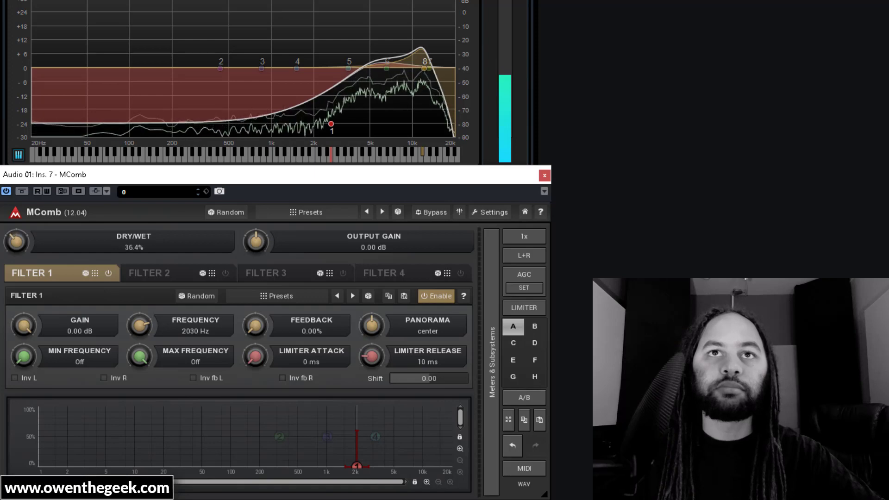
{"action": "left_click_drag", "start_coordinate": [17, 241], "coordinate": [17, 250]}
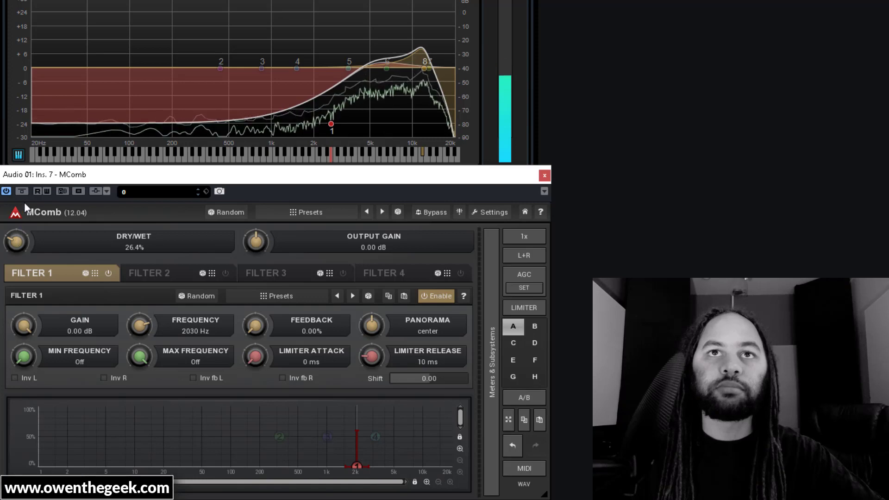
{"action": "mouse_move", "coordinate": [22, 192]}
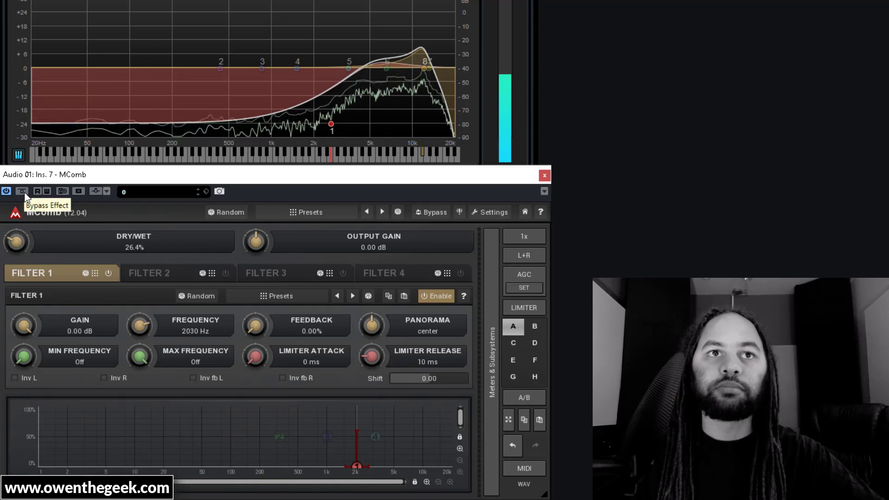
{"action": "left_click", "coordinate": [22, 191]}
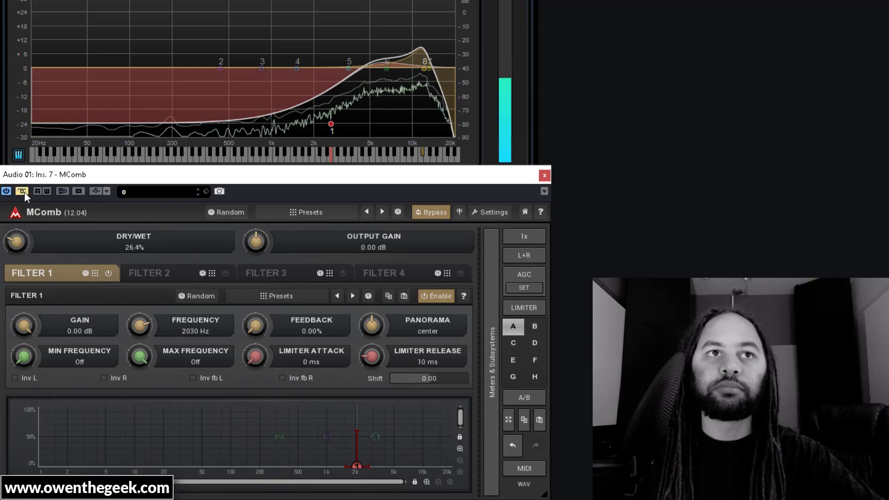
{"action": "left_click", "coordinate": [430, 212]}
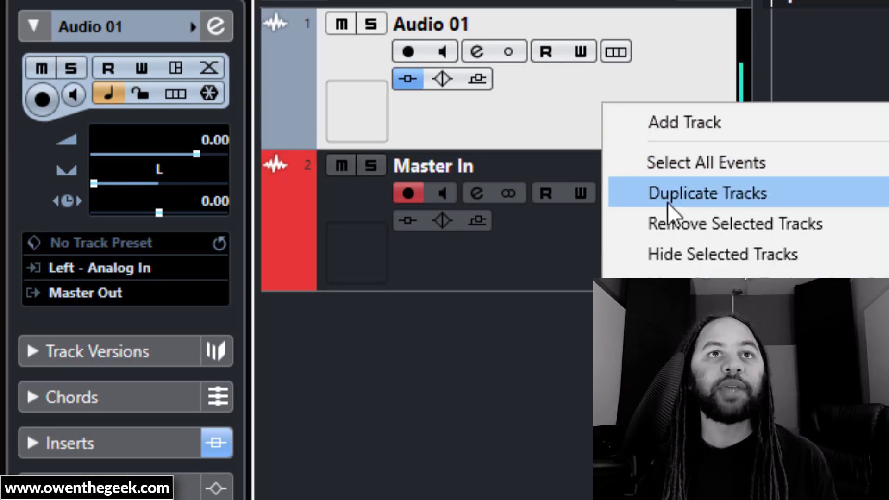
- Choose Duplicate Tracks on Audio 01 to create Audio 01 (D)
{"action": "left_click", "coordinate": [706, 193]}
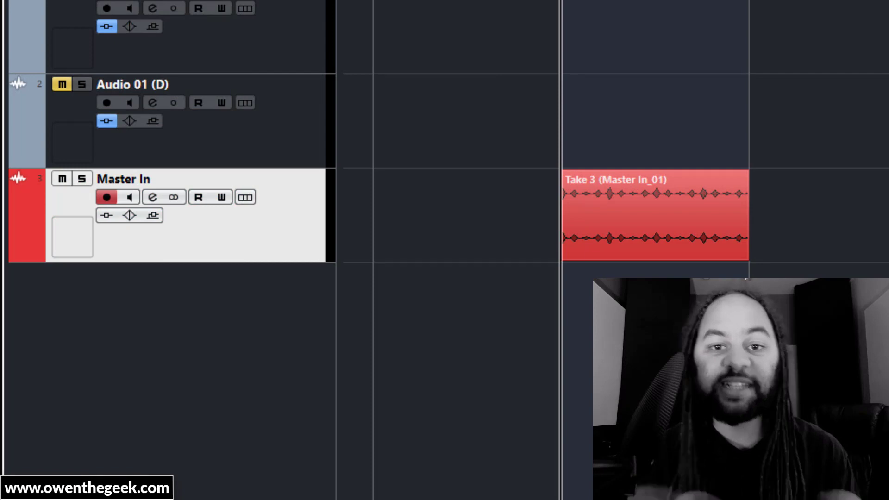
- Scroll the project window left to view the recorded Master In take
{"action": "scroll", "scroll_direction": "left", "scroll_amount": 3}
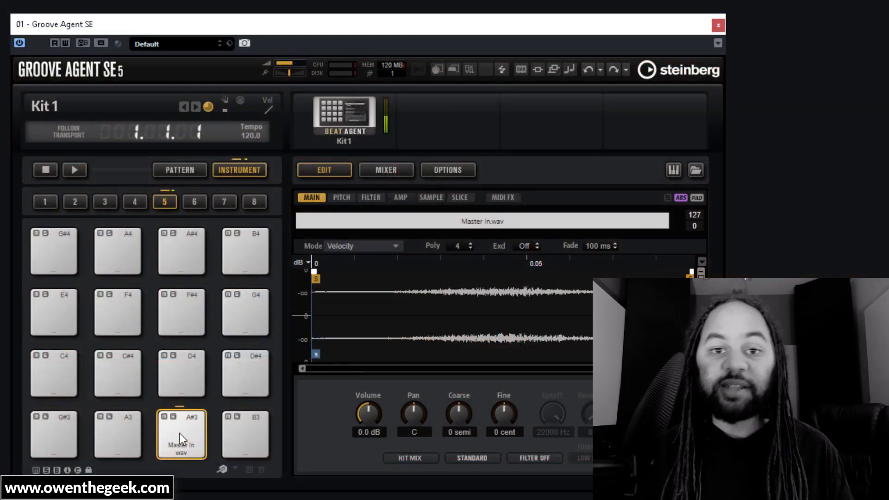
- Trigger the Groove Agent SE pad to audition the Master In.wav sample
{"action": "left_click", "coordinate": [181, 434]}
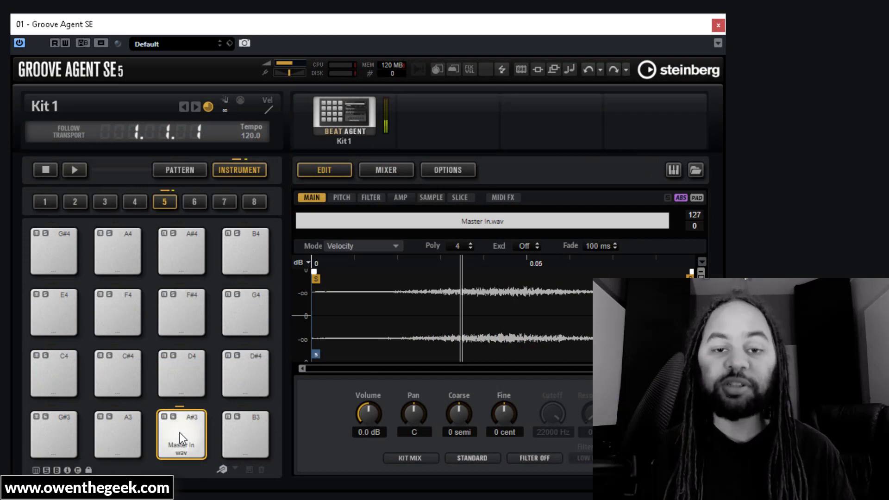